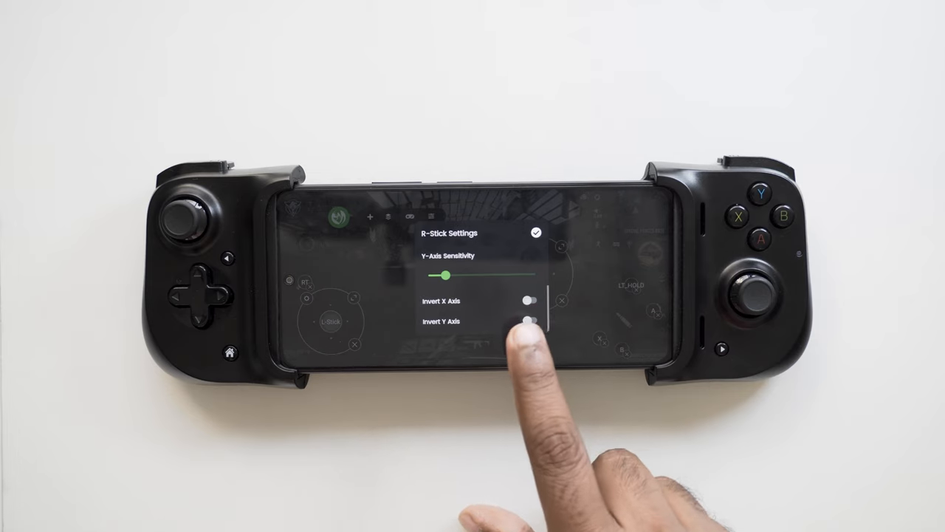
Step: Switch on the right stick's Invert X Axis toggle, keeping Invert Y Axis off
left_click(531, 301)
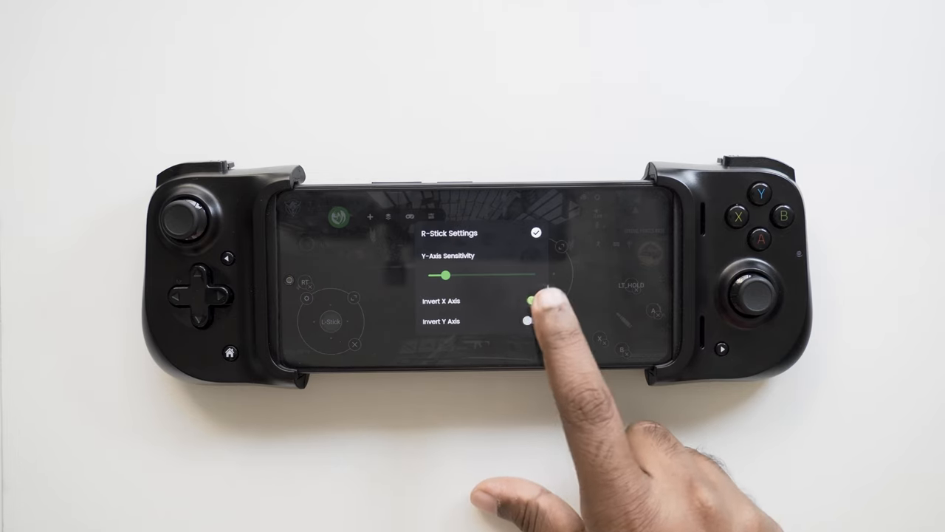
left_click(530, 301)
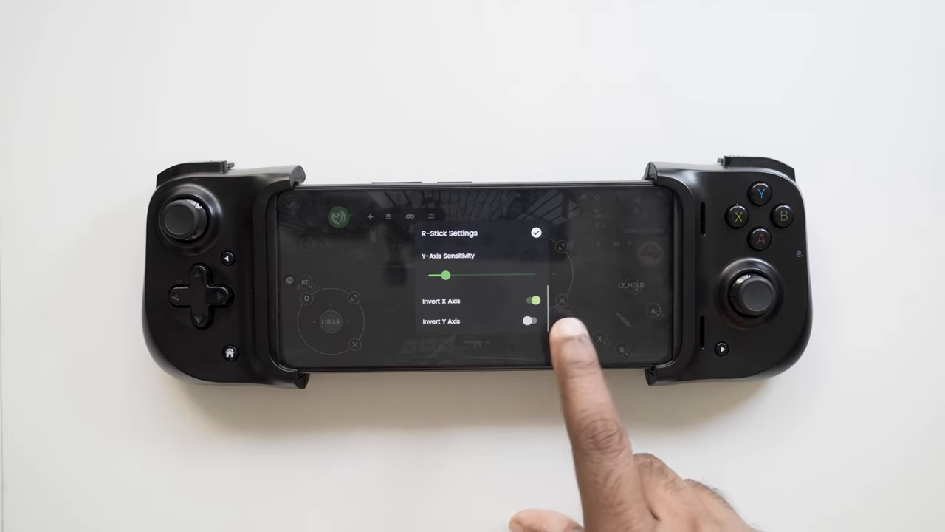